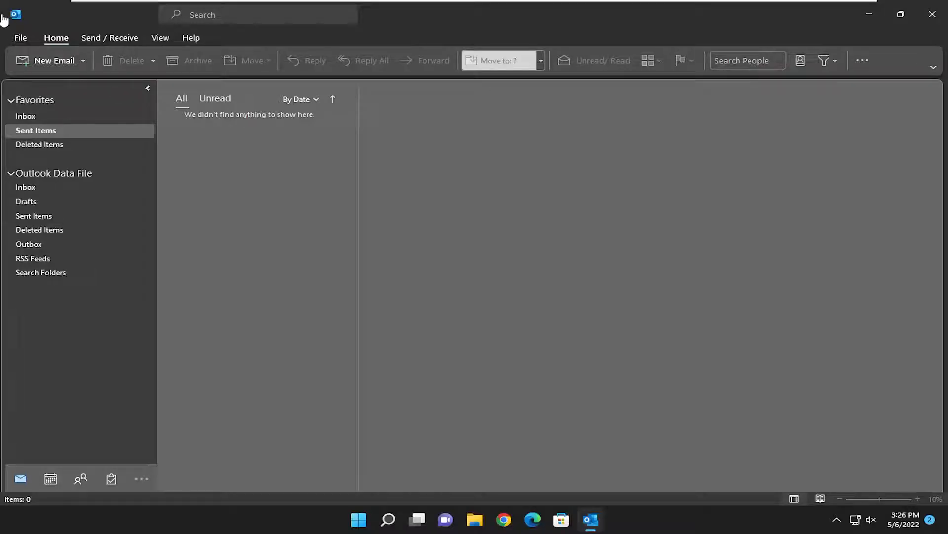
Go to Outlook's backstage account page and launch Outlook Options.
click(20, 37)
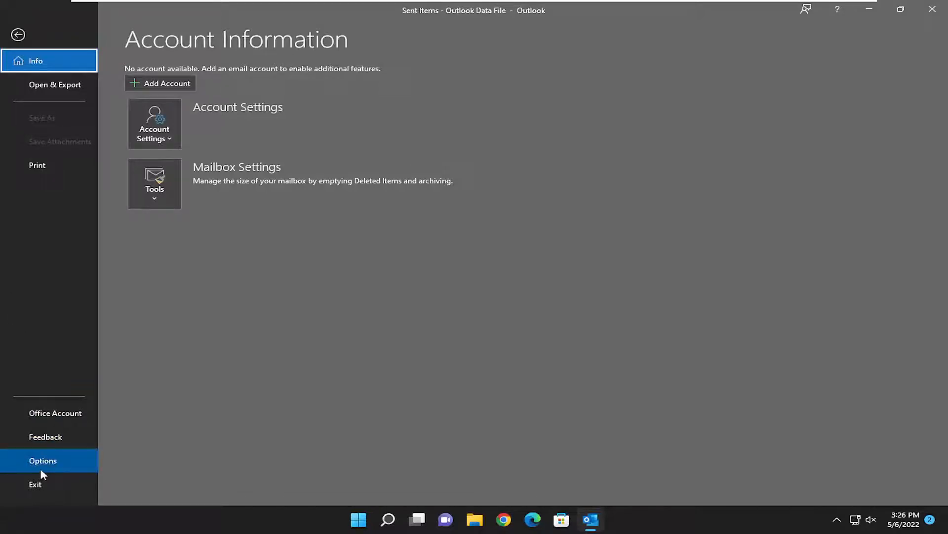
click(42, 461)
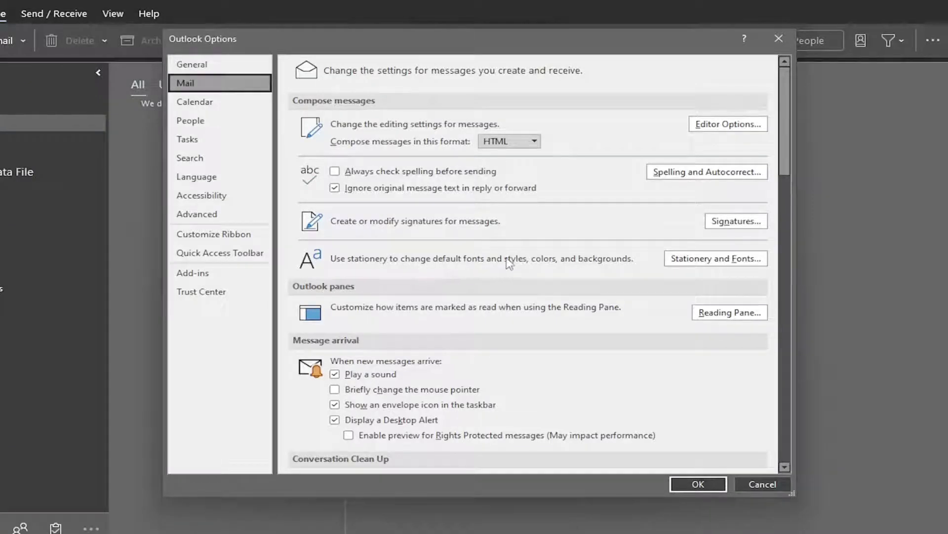
mouse_move(715, 258)
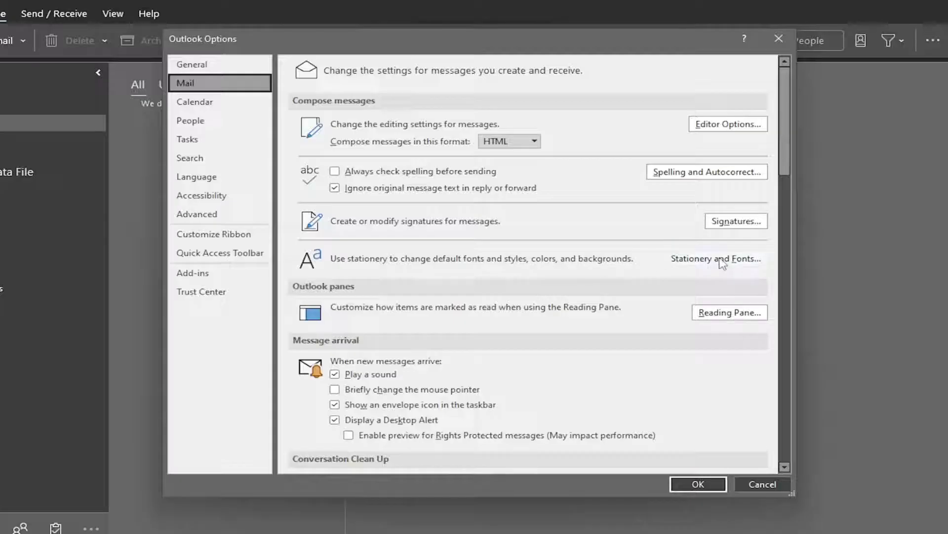
From Mail options, reach Stationery and Fonts and bring up the Theme list.
click(716, 258)
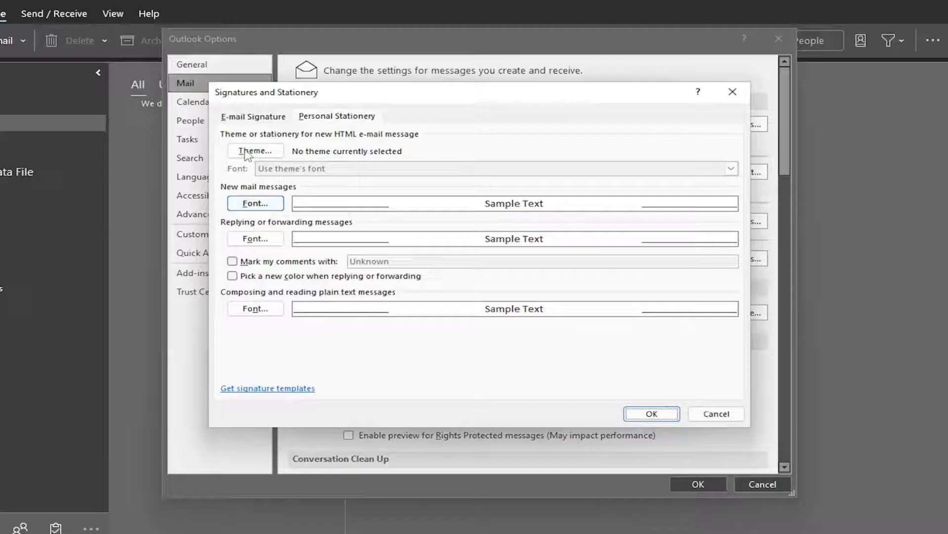
click(255, 150)
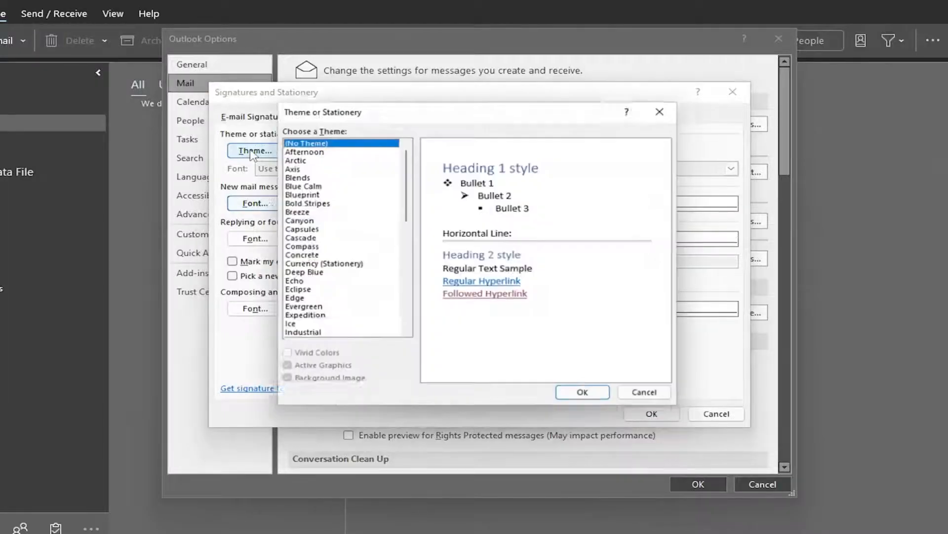
Preview the Cascade theme, then cancel so no theme is set for new messages.
click(292, 211)
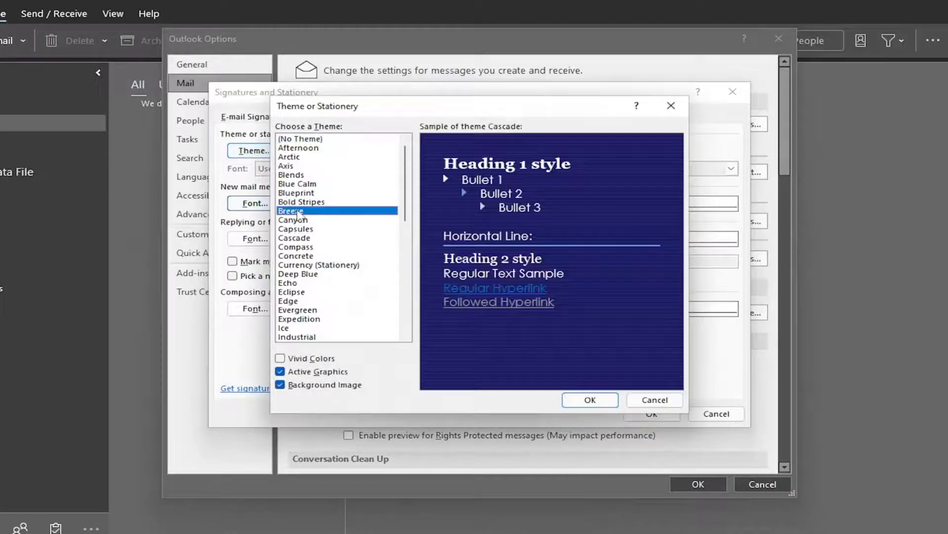
click(654, 401)
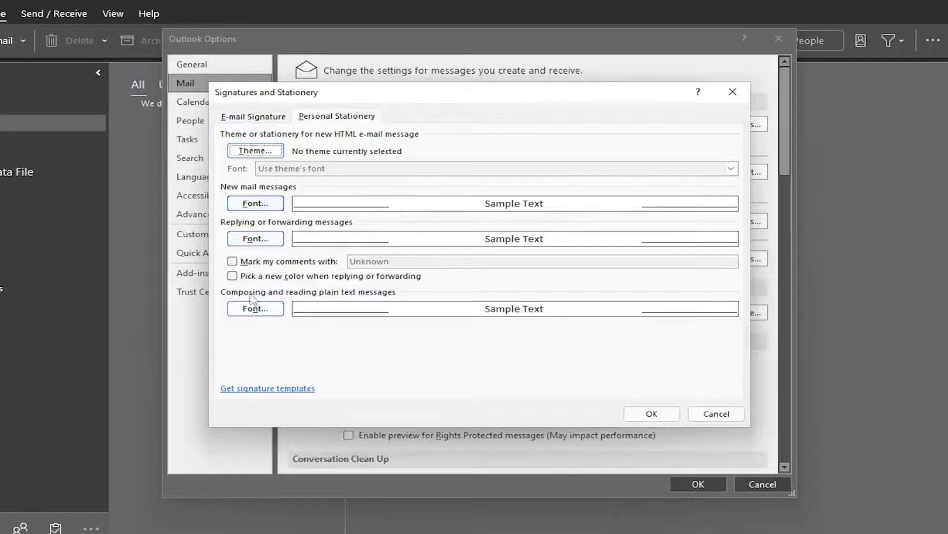
mouse_move(368, 304)
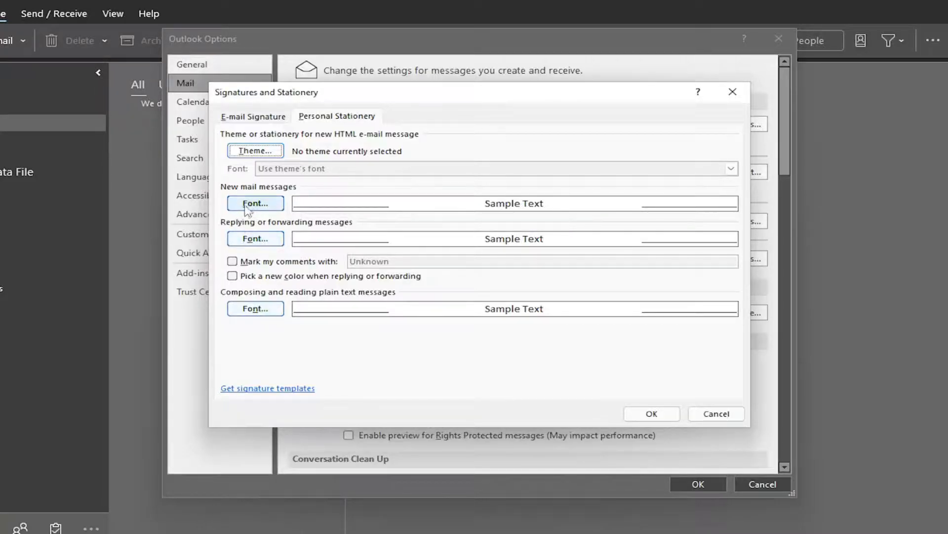
View the new-mail Font settings (+Body, Regular, 11), dismiss them, then reopen them.
click(255, 203)
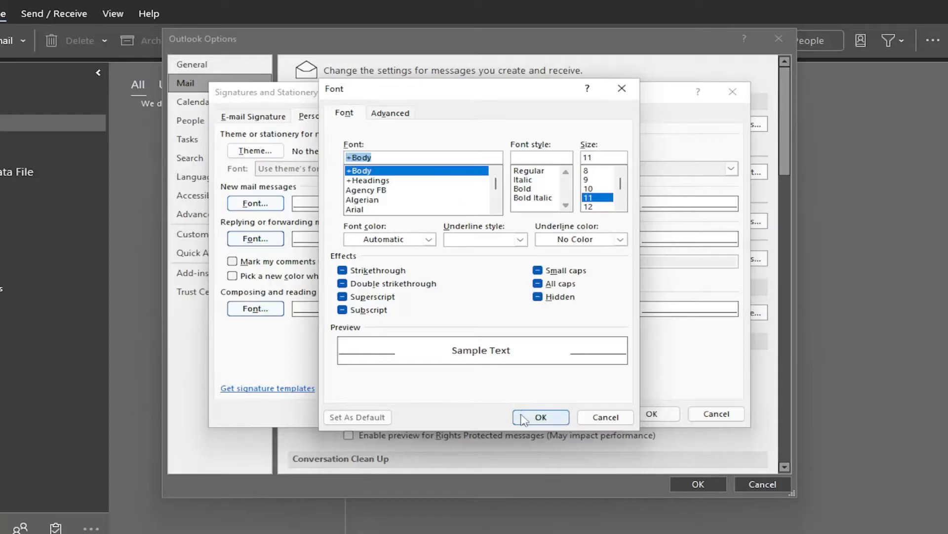
click(540, 417)
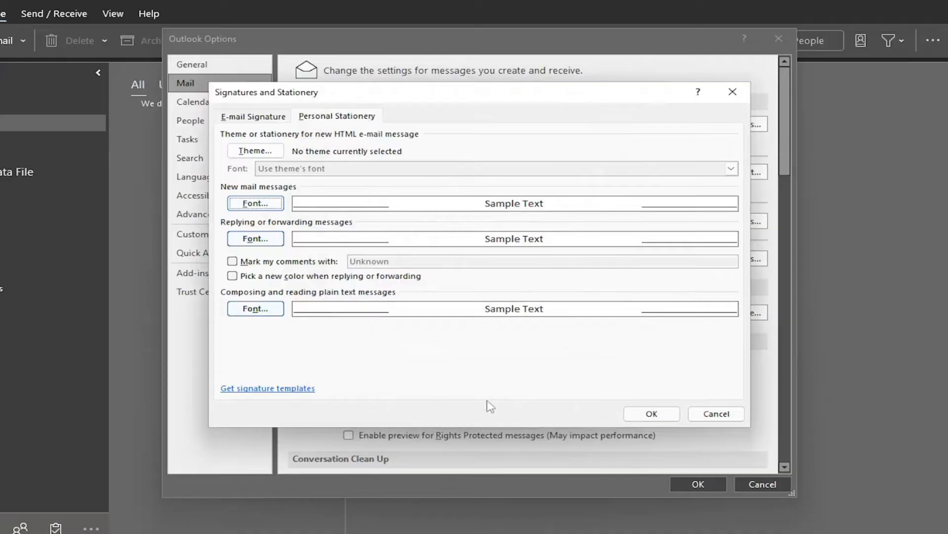
click(255, 202)
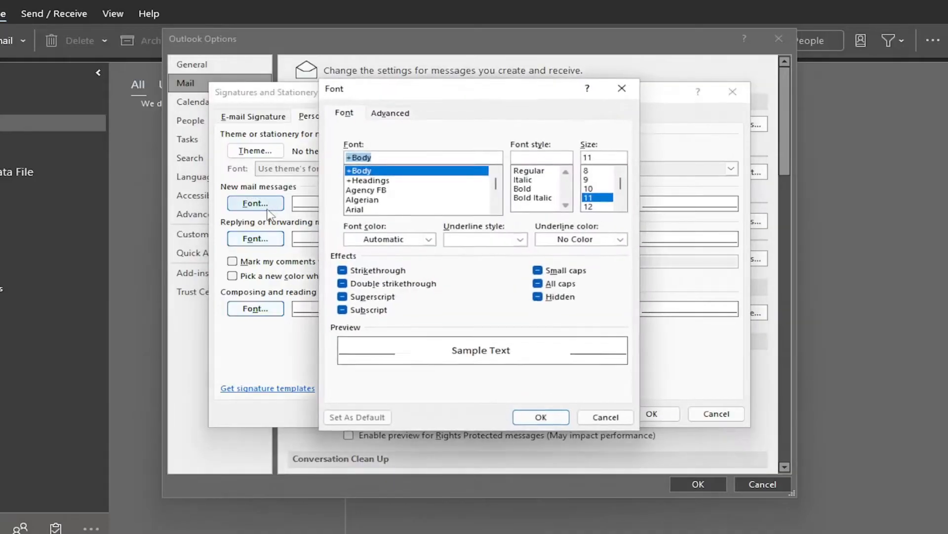